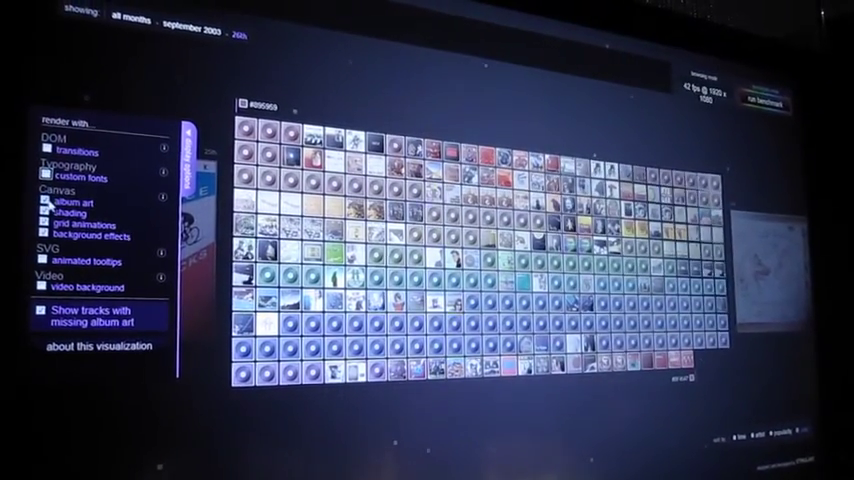
Step: Turn off album-art rendering so the track grid shows flat colour swatches
{"action": "left_click", "coordinate": [48, 211]}
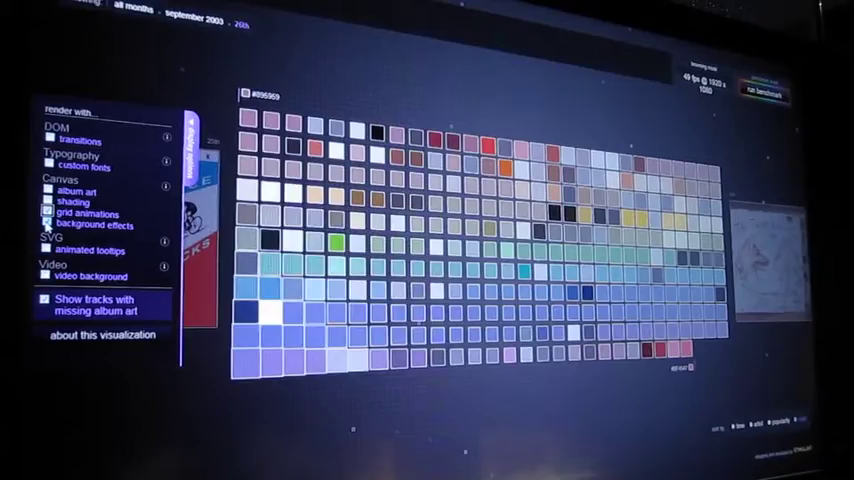